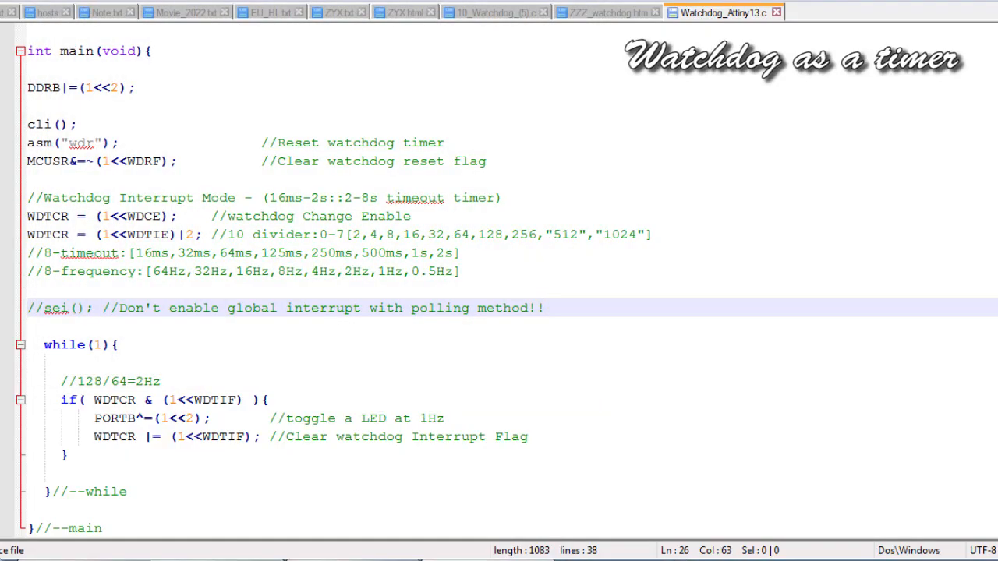
Double-click in the tutorial page, then bring Watchdog_Attiny13.c back into view in Notepad++.
double_click(190, 234)
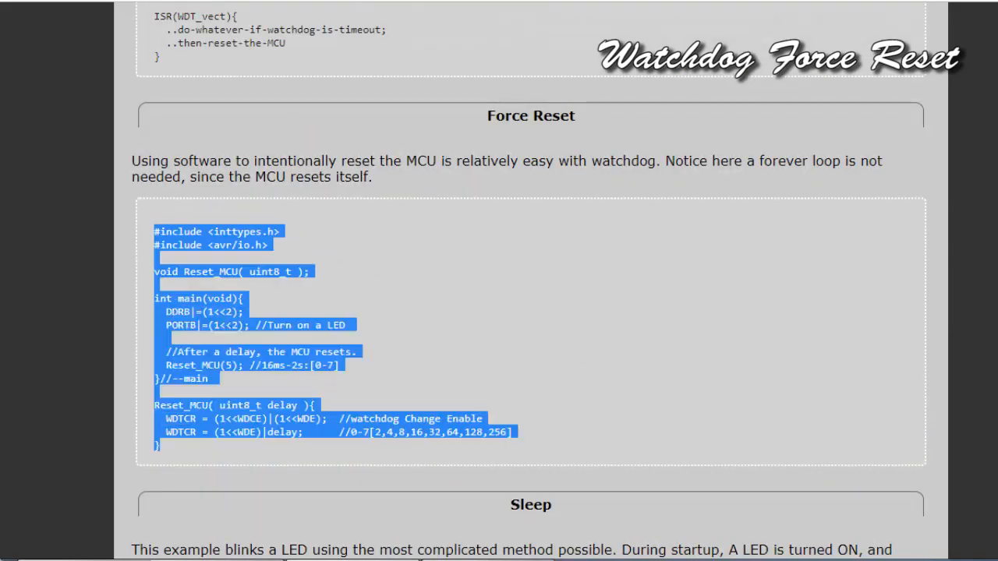
click(721, 12)
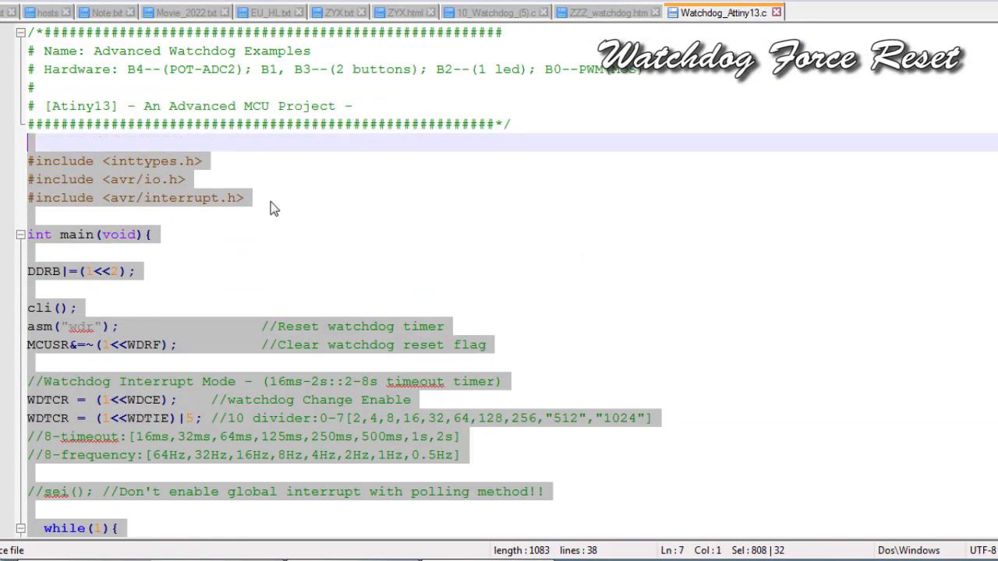